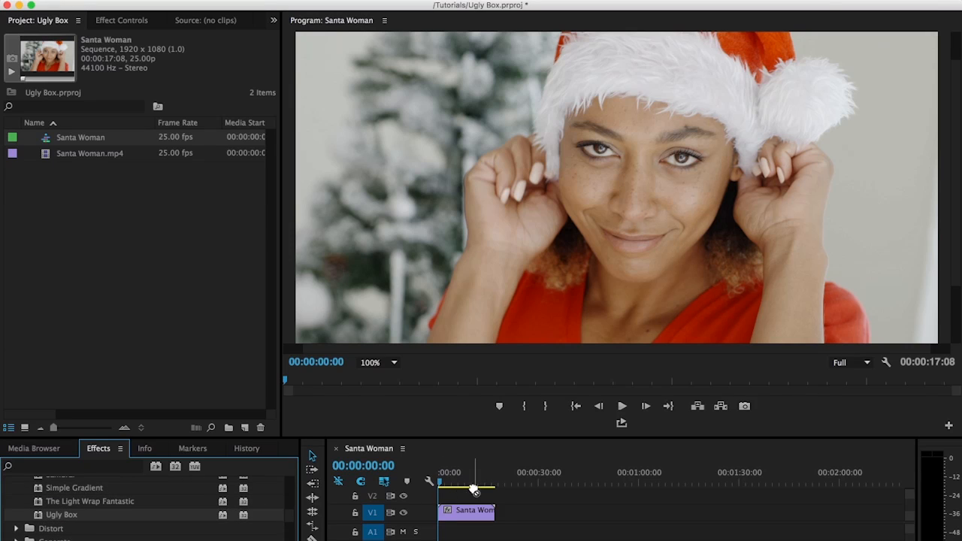
Apply the Ugly Box effect to the Santa Woman clip and select it to show its settings.
left_click(470, 511)
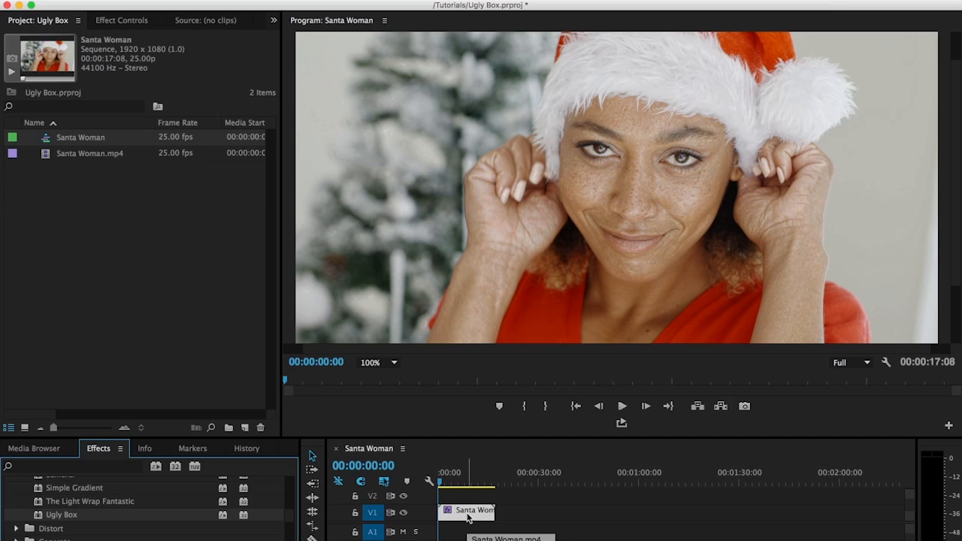
mouse_move(499, 406)
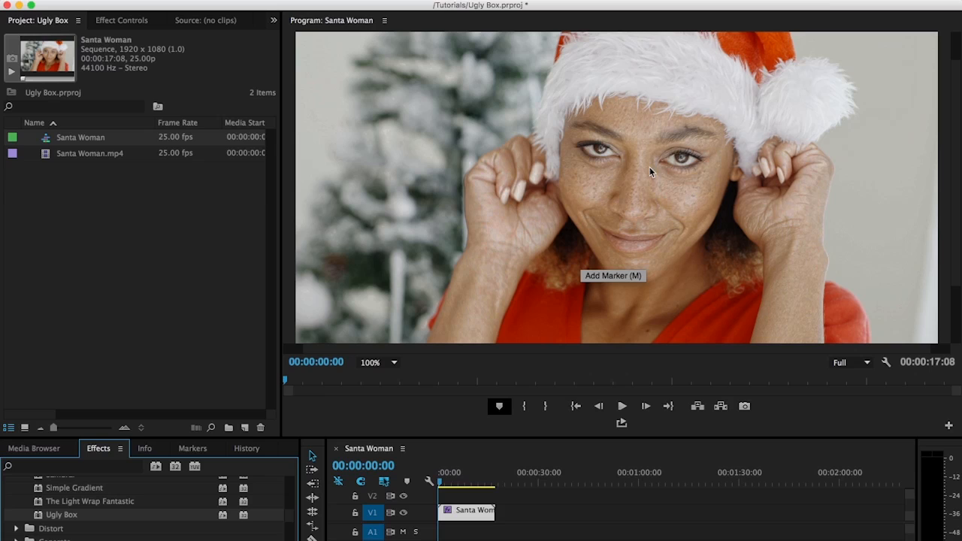
left_click(122, 19)
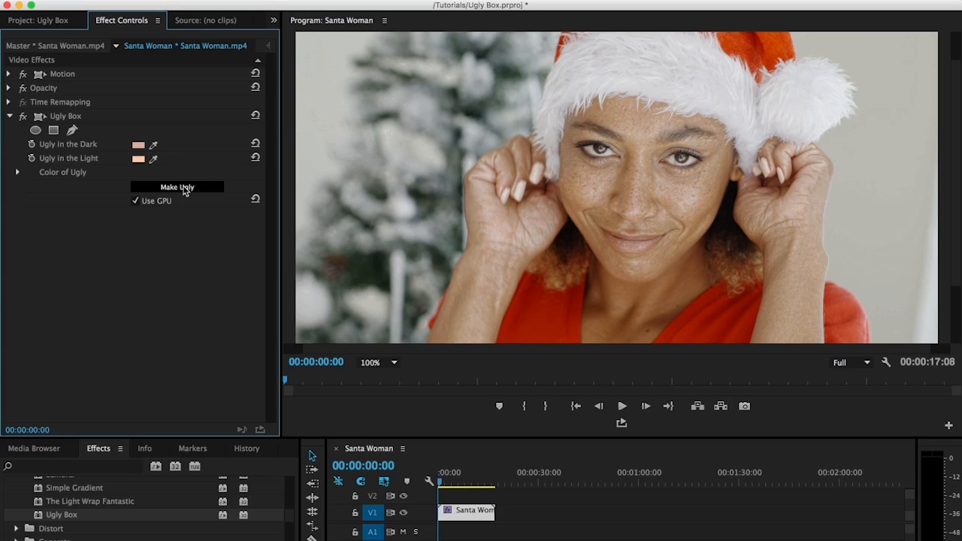
Press Make Ugly in the Ugly Box controls to intensify the rough skin texture.
left_click(177, 187)
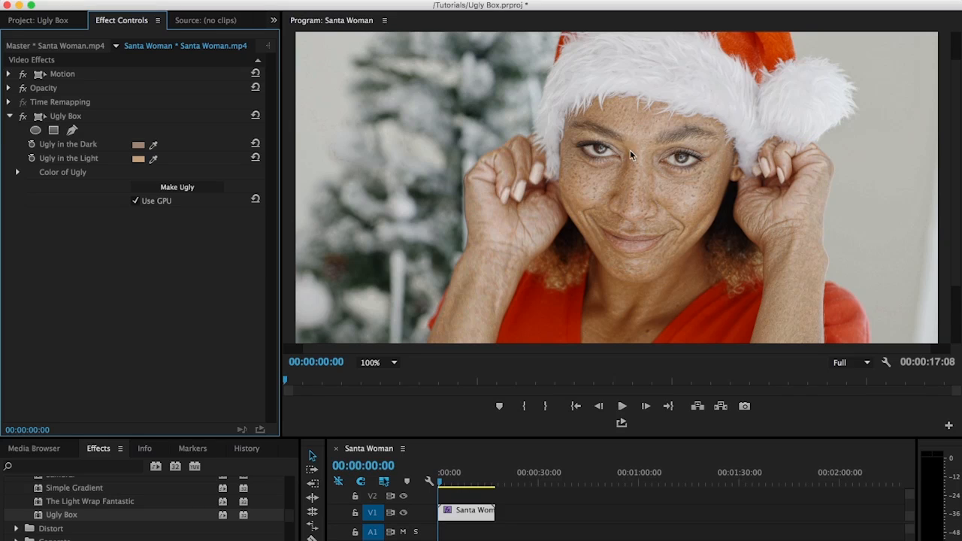
mouse_move(603, 195)
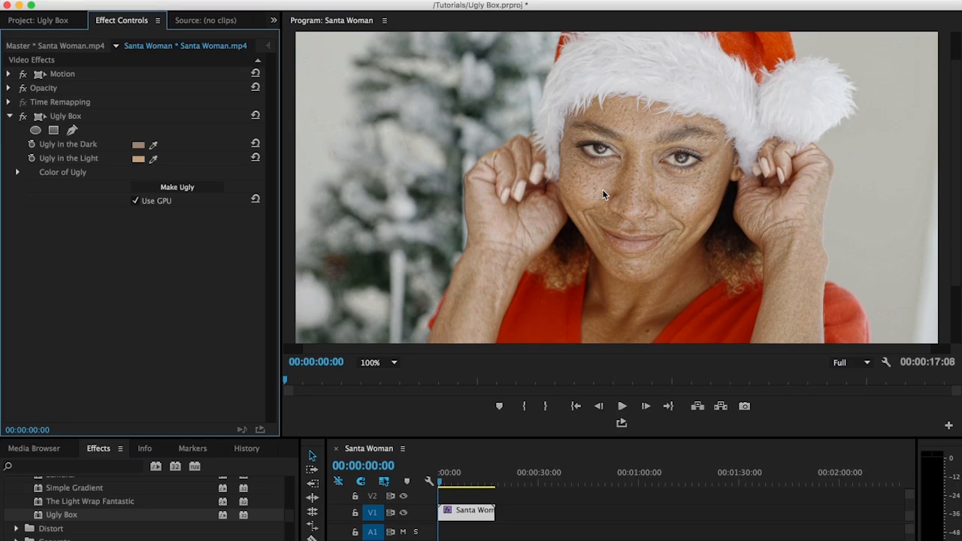
mouse_move(19, 177)
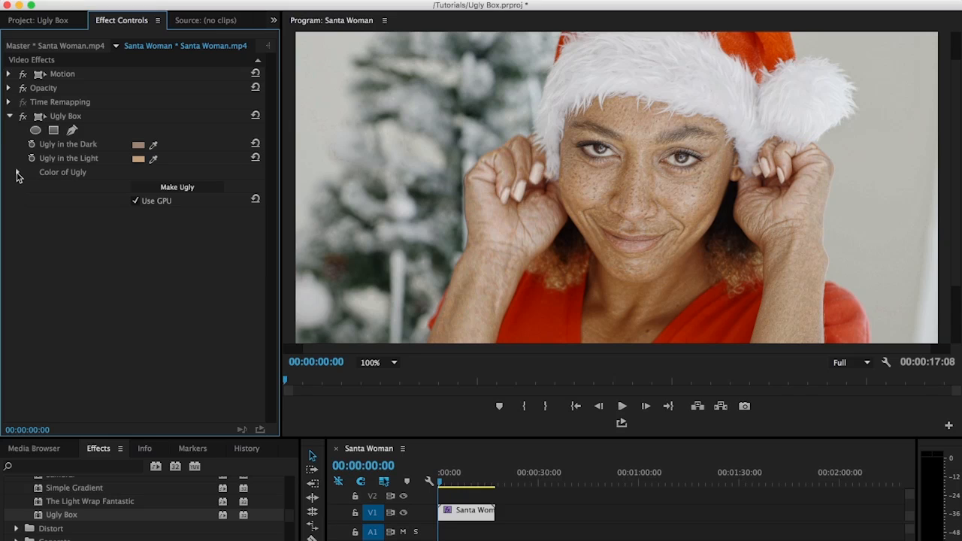
Expand Color of Ugly and set Saturated Ugly to 100.
left_click(18, 172)
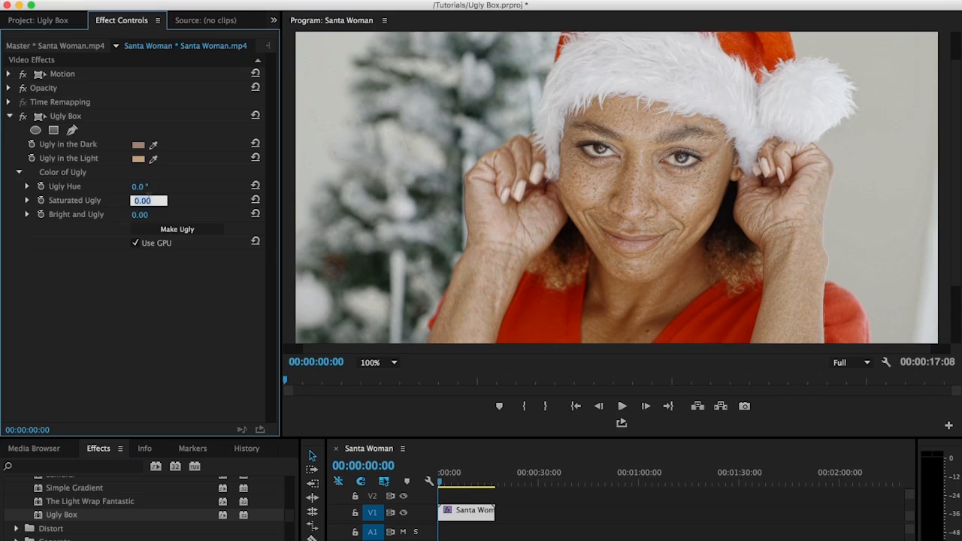
type("100")
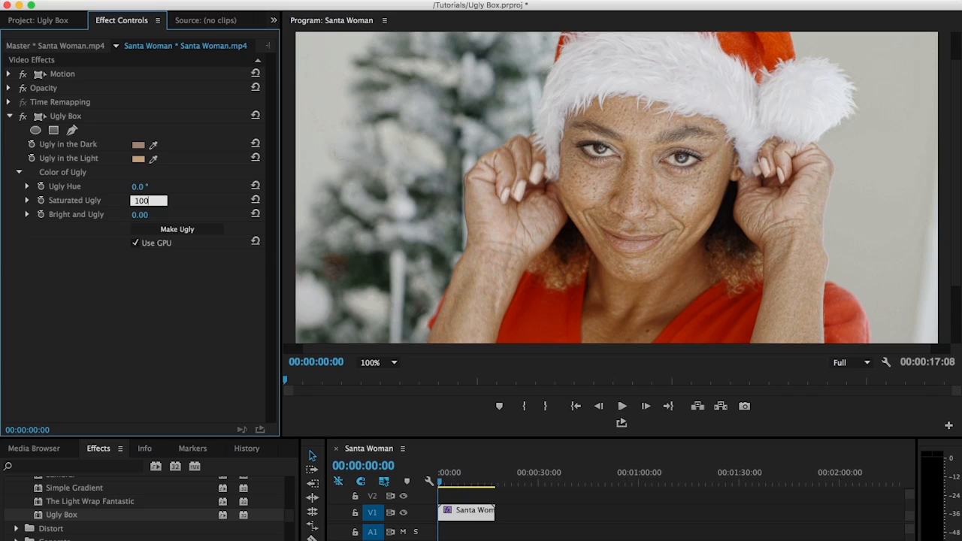
key("Return")
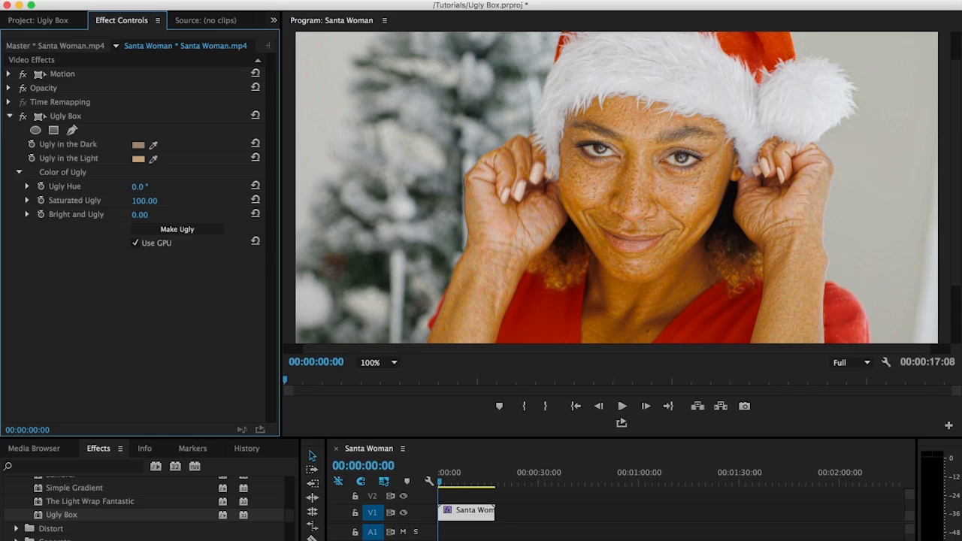
mouse_move(167, 188)
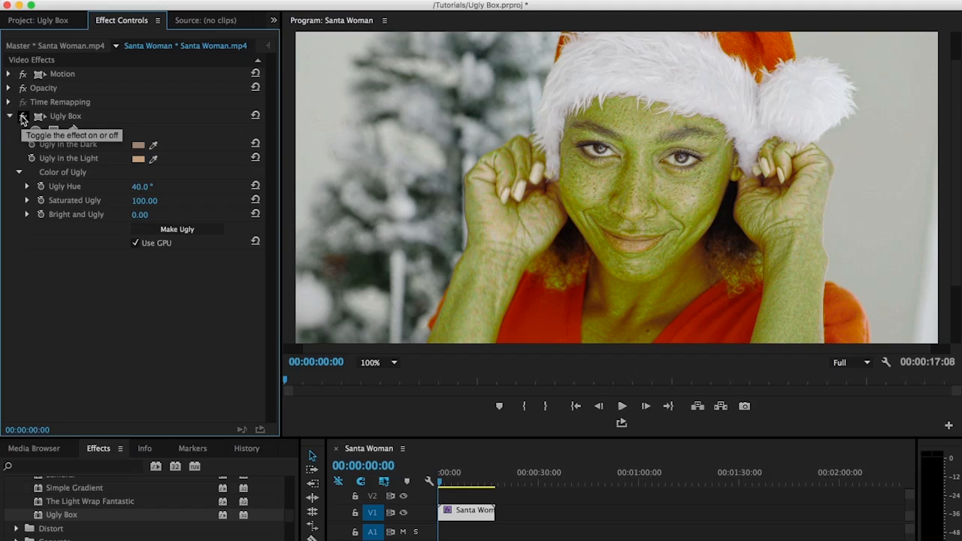
Toggle the Ugly Box effect to compare before and after, then play the clip.
left_click(22, 115)
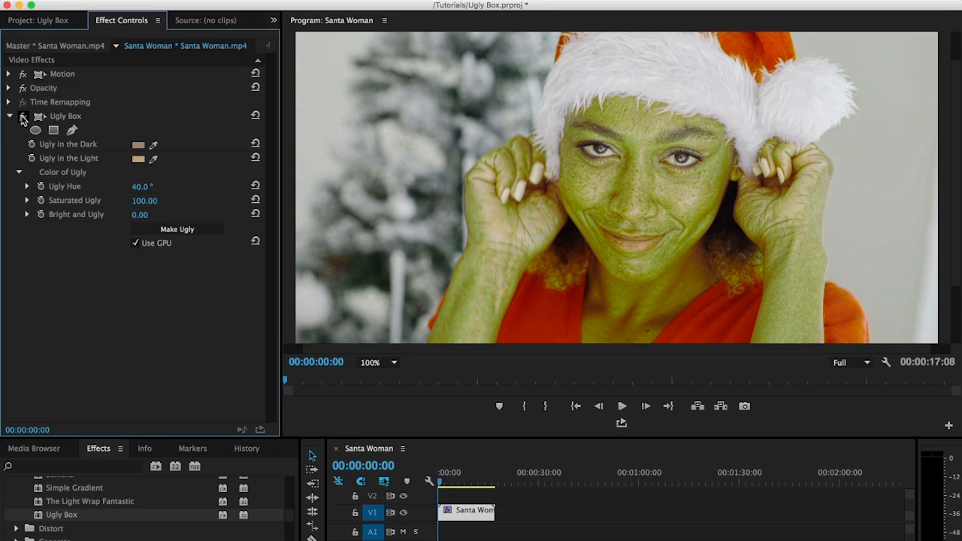
left_click(620, 406)
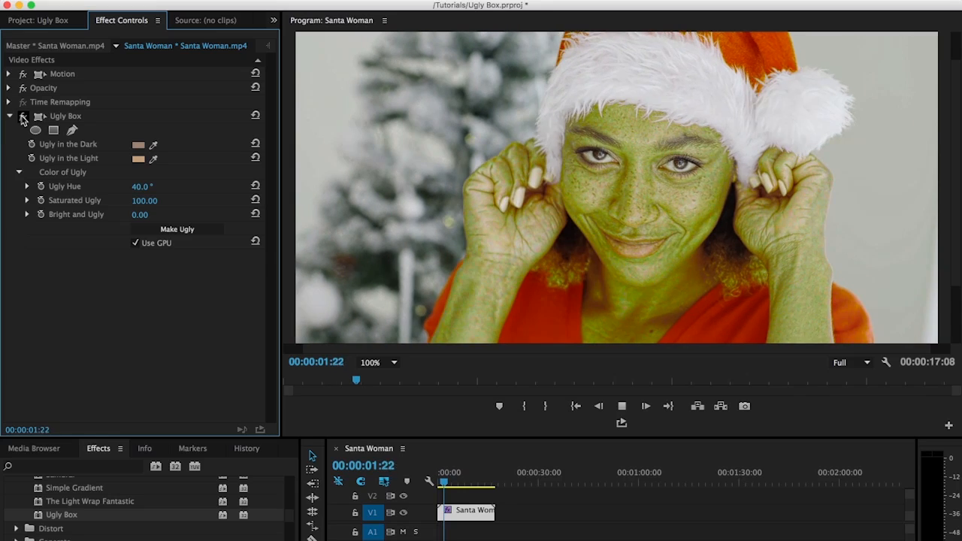